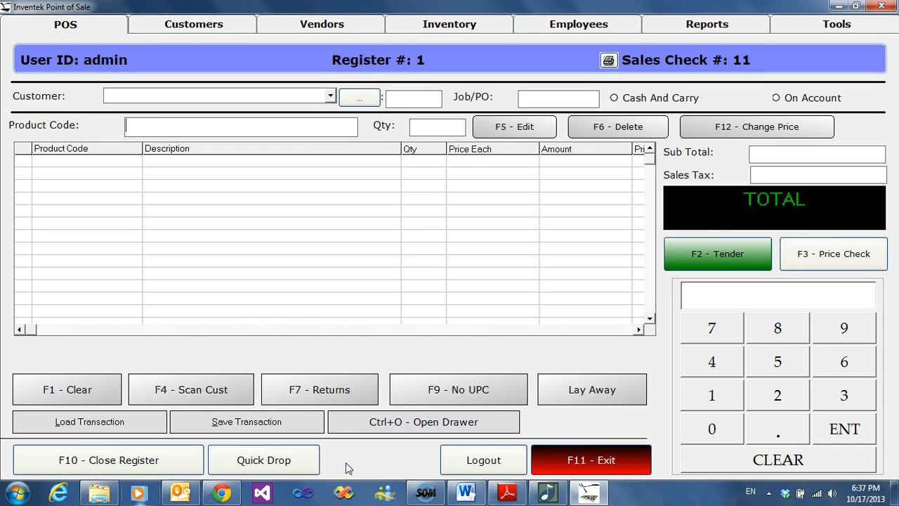
mouse_move(295, 389)
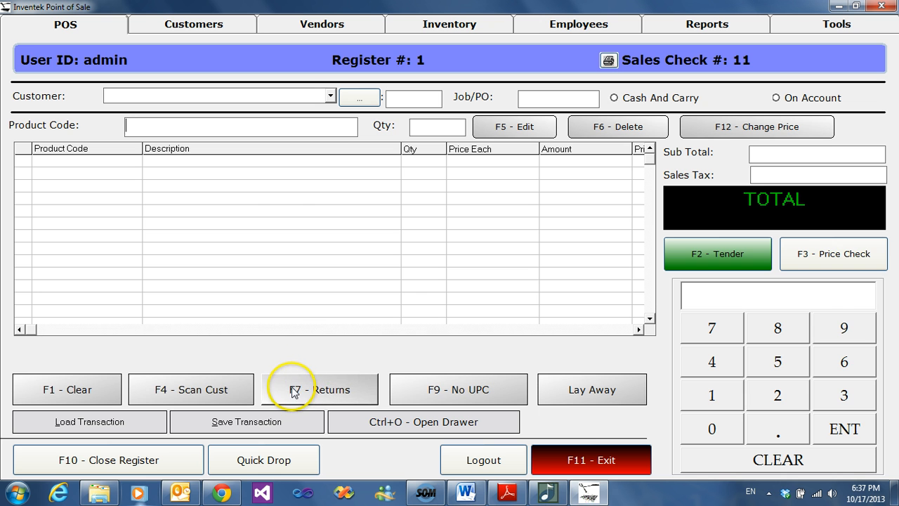
Step: Put the register into Return Mode using F7 - Returns
left_click(318, 389)
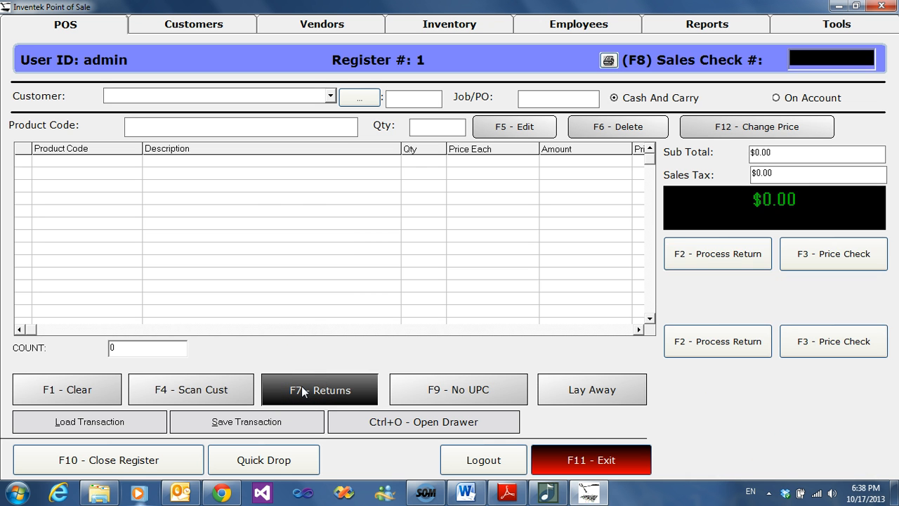
Step: Begin entering sales check number 4 to load the transaction for return
left_click(319, 389)
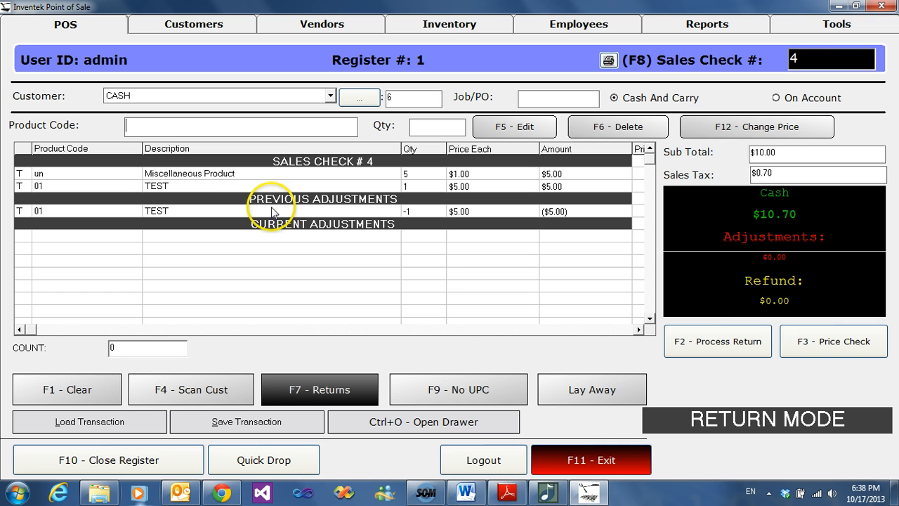
mouse_move(330, 205)
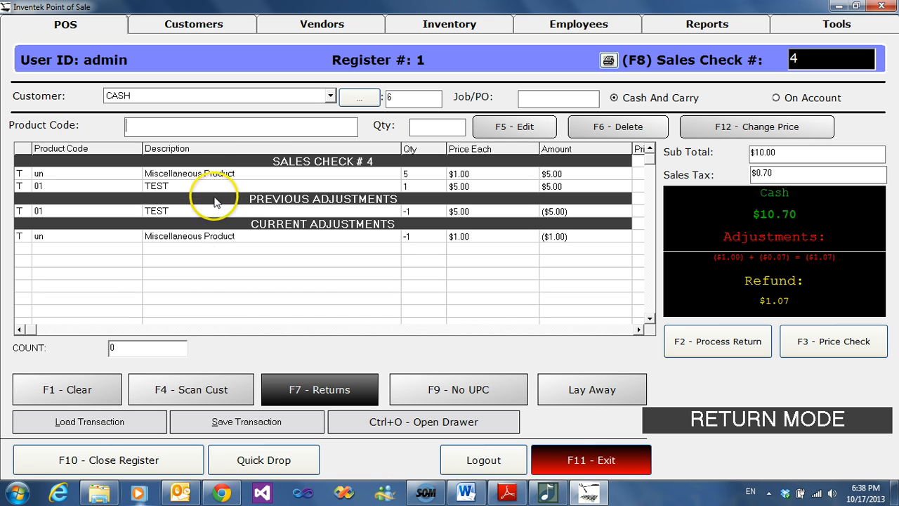
mouse_move(415, 228)
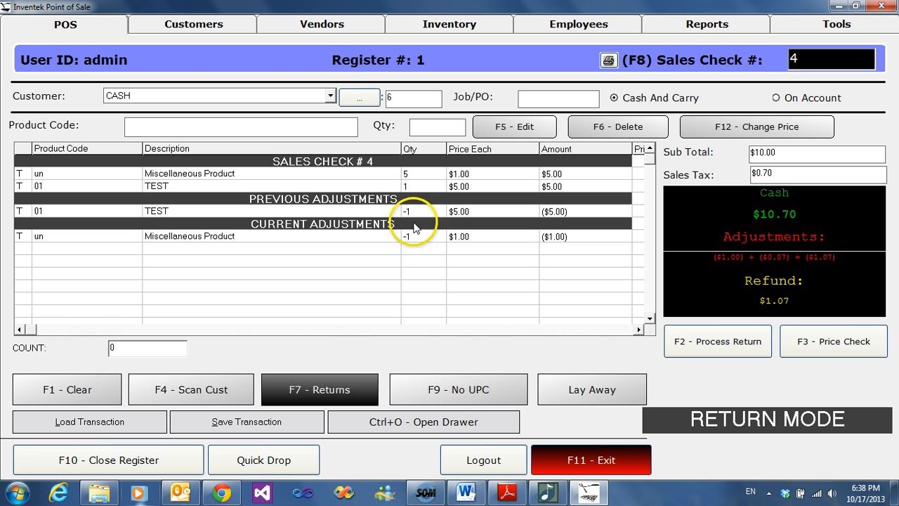
mouse_move(411, 228)
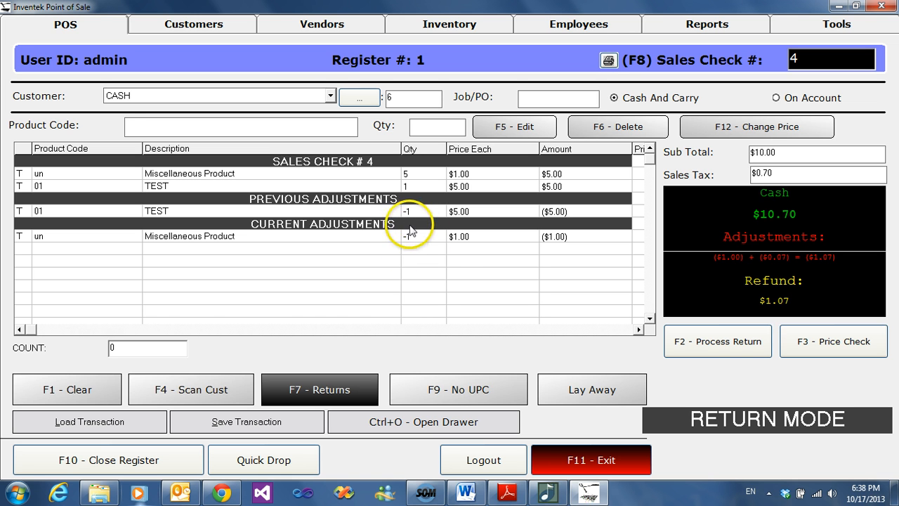
mouse_move(415, 232)
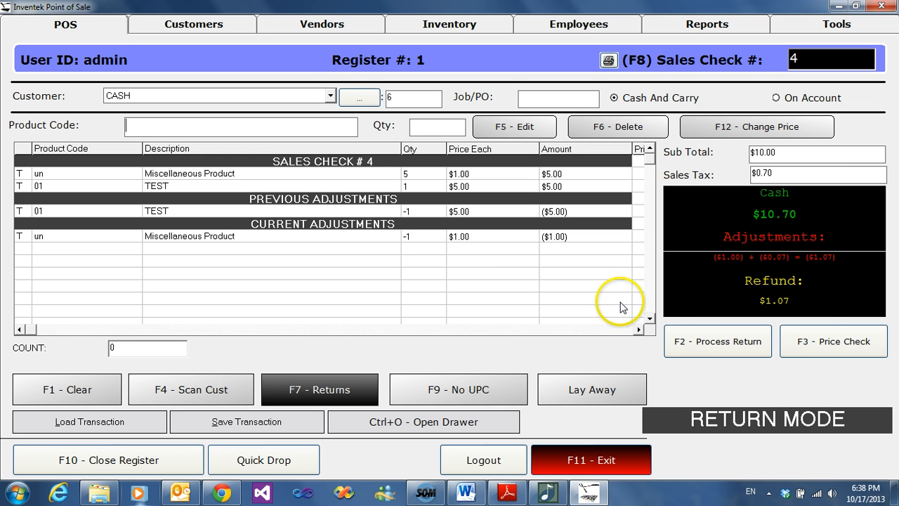
mouse_move(717, 341)
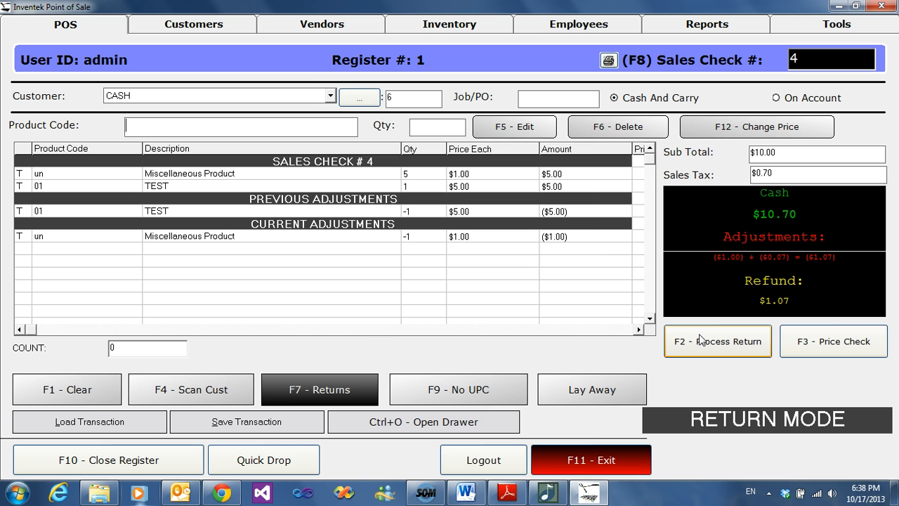
Step: Process the -1 Miscellaneous Product return, opening a $1.07 Tender Return
left_click(717, 340)
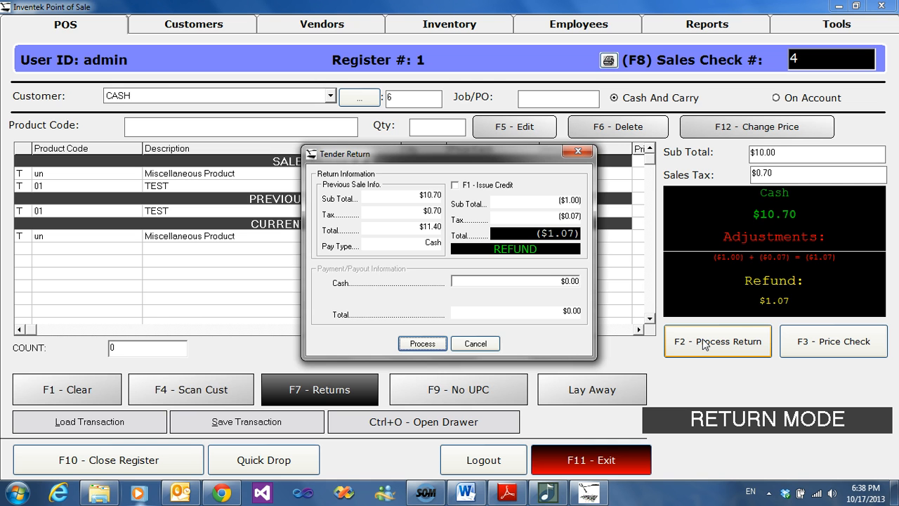
mouse_move(492, 176)
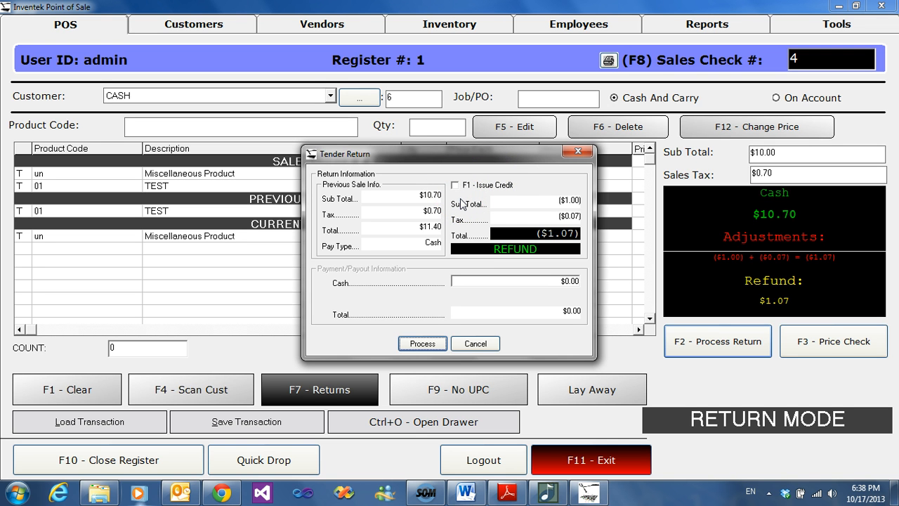
mouse_move(462, 261)
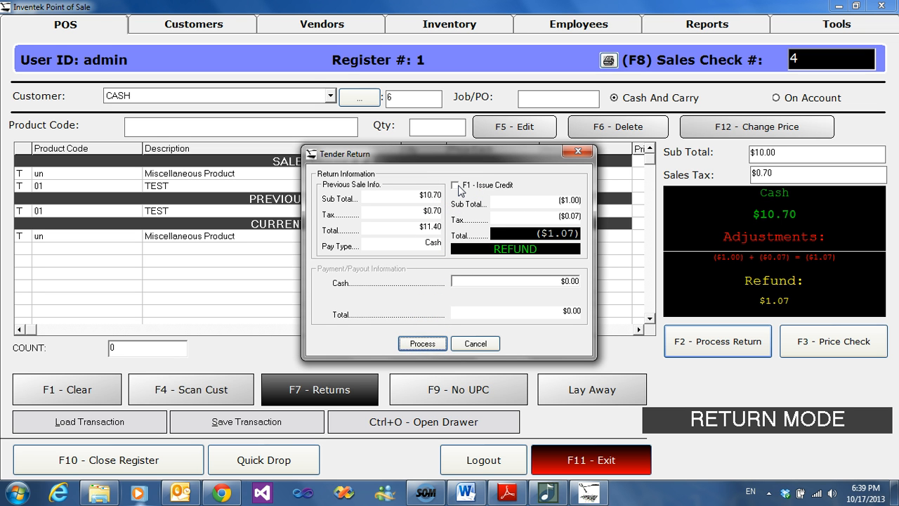
Step: Tick F1 - Issue Credit so the $1.07 refund becomes store credit
left_click(456, 184)
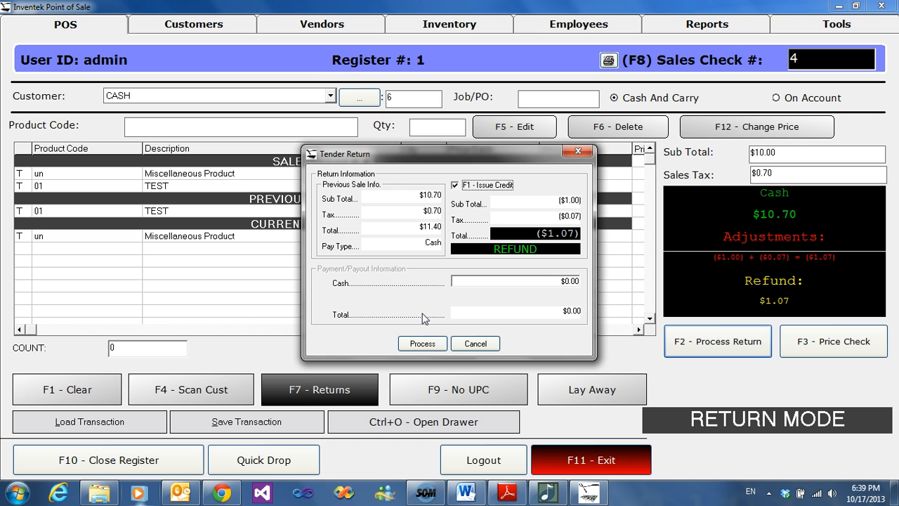
mouse_move(392, 318)
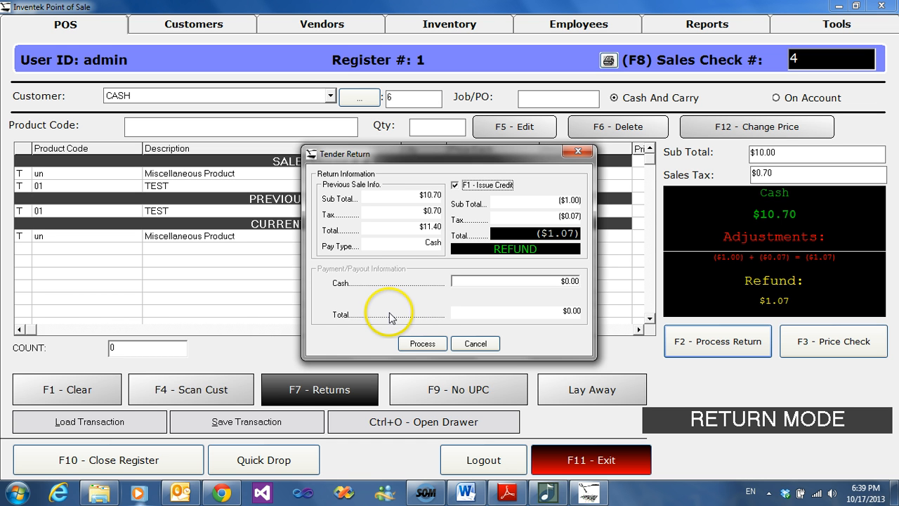
mouse_move(325, 304)
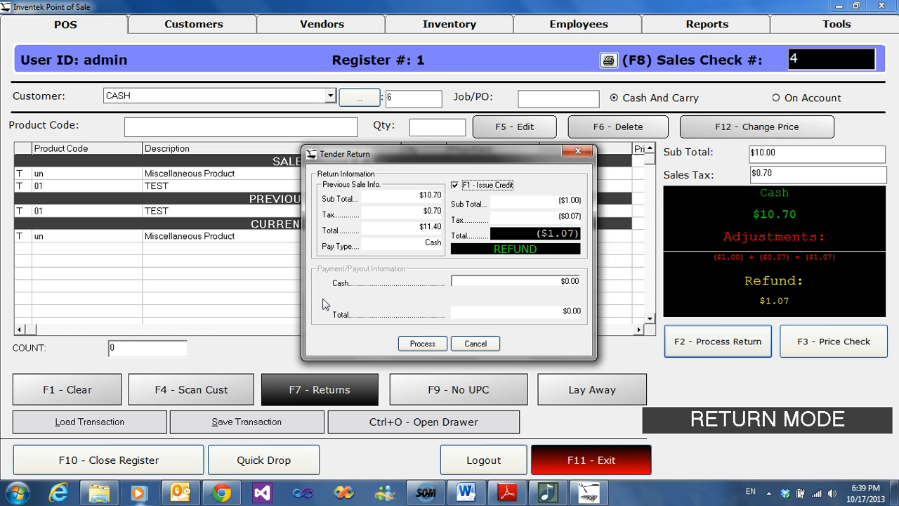